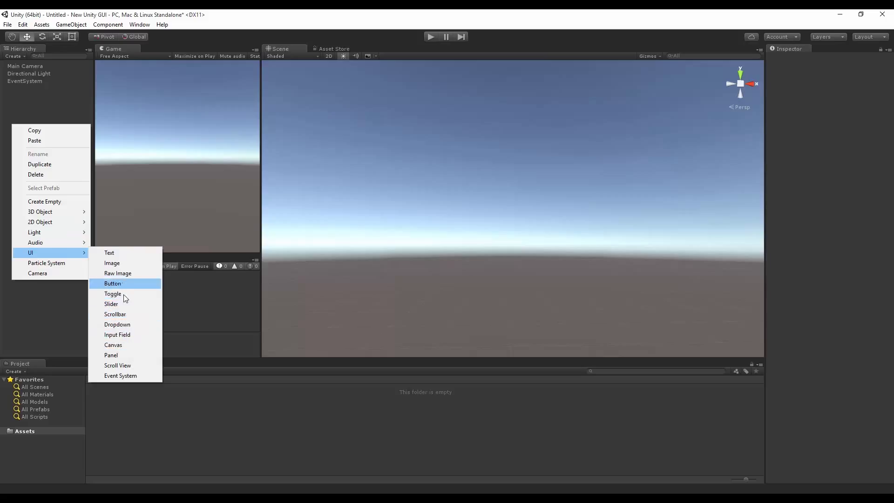
# Add a UI Button to the scene and change its label text to 'Click Me!'.
pyautogui.click(112, 345)
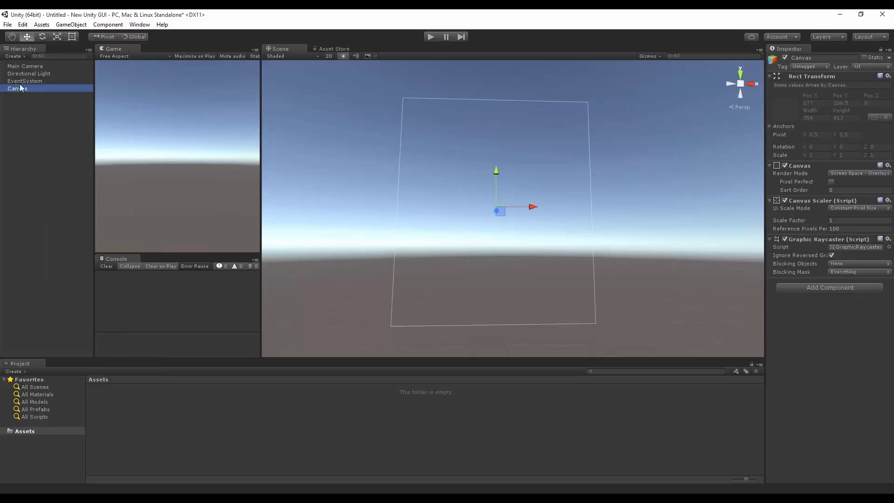
pyautogui.rightClick(17, 89)
pyautogui.write('Cli')
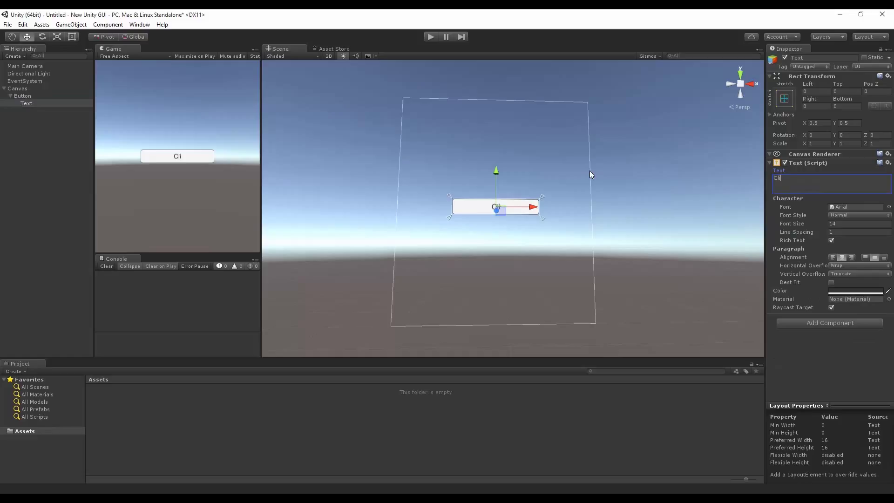
pyautogui.write('ck M')
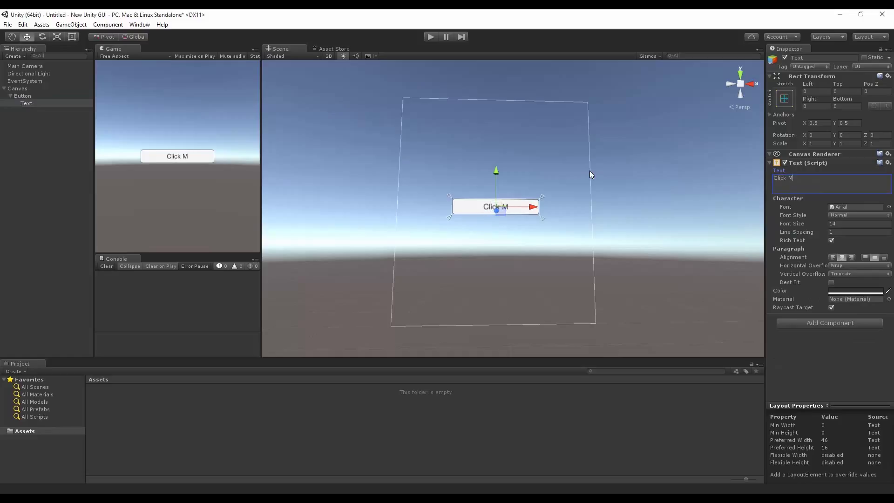
pyautogui.write('e!')
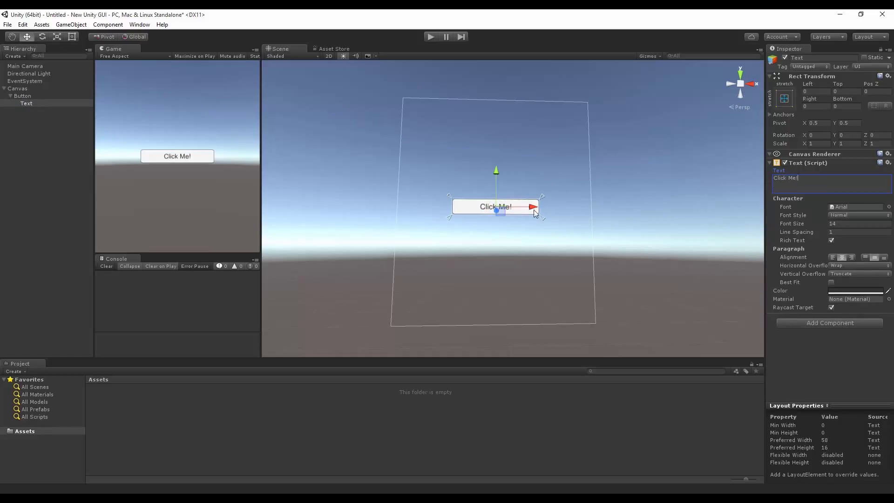
pyautogui.click(22, 96)
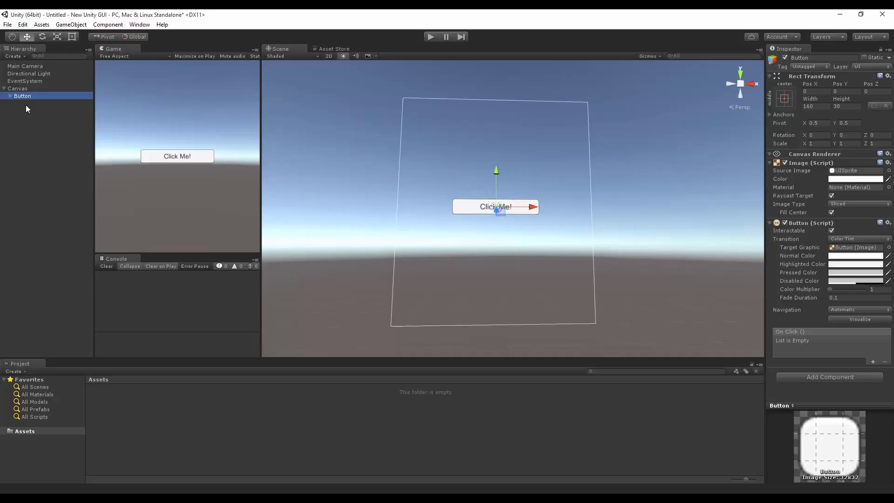
pyautogui.moveTo(174, 409)
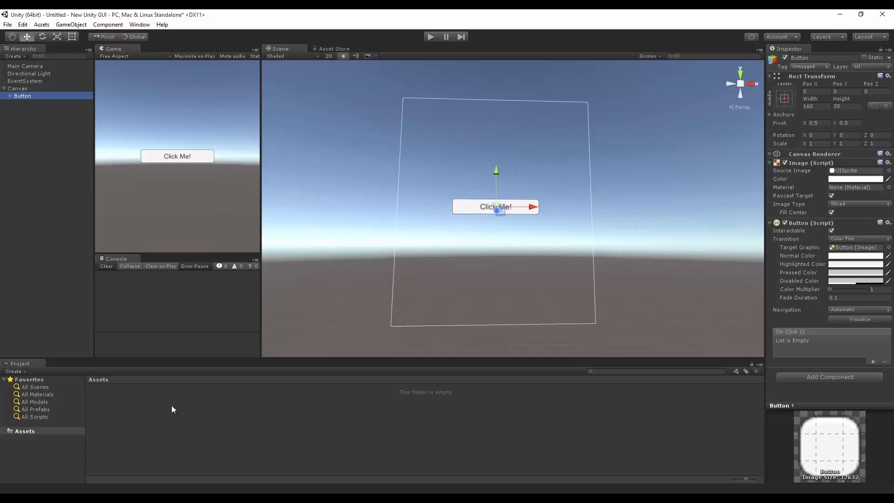
# Create a new C# script named ClickButton in the Assets folder.
pyautogui.rightClick(185, 411)
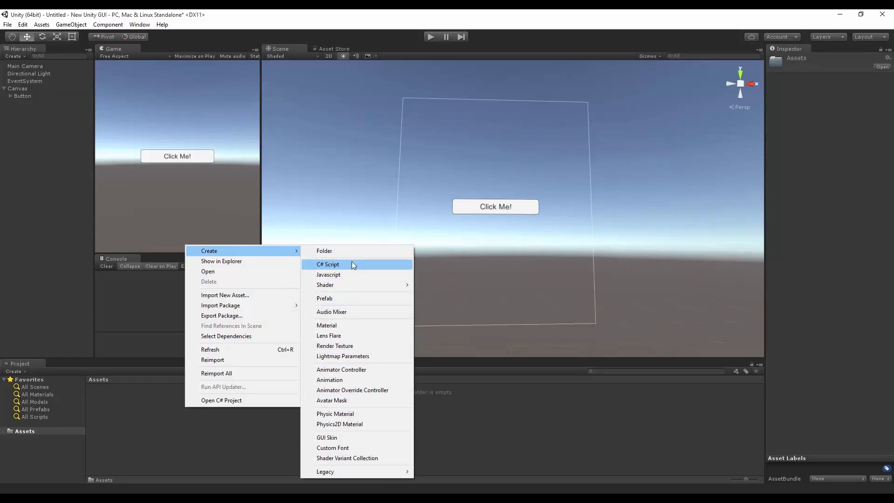
pyautogui.moveTo(359, 269)
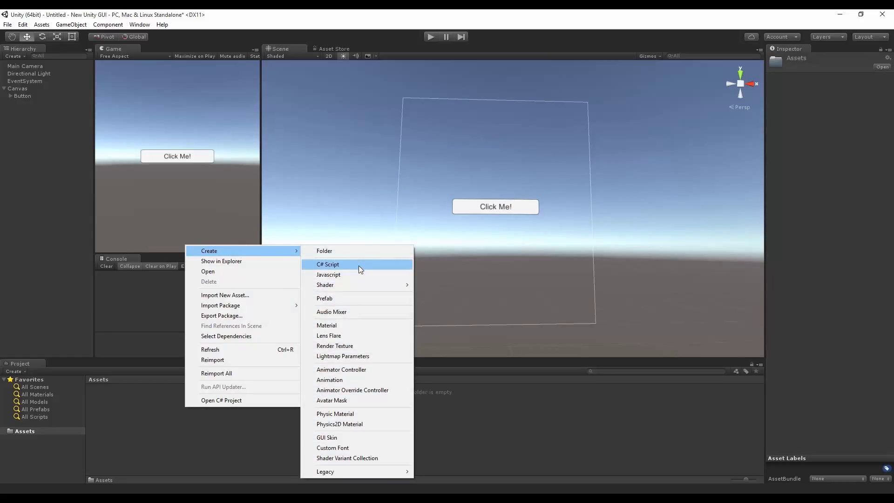
pyautogui.click(328, 264)
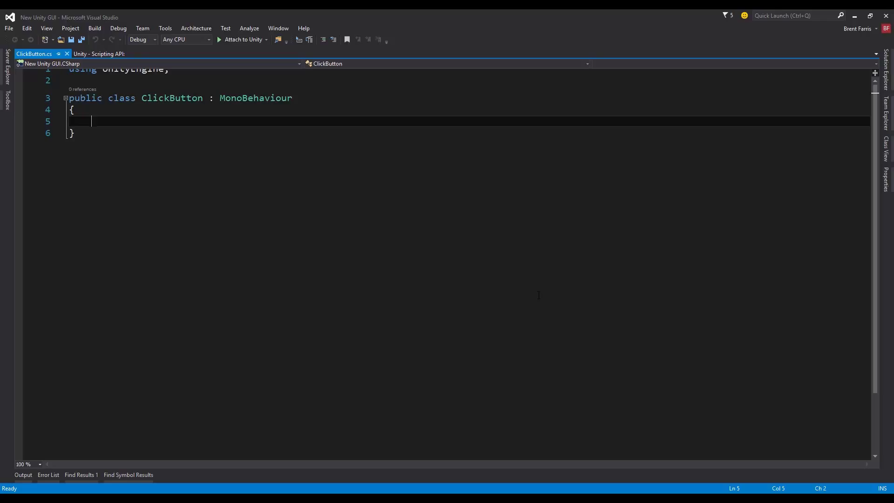
# Write a public Clicked() method calling Debug.Log("You have clicked the button!!!").
pyautogui.write('publi')
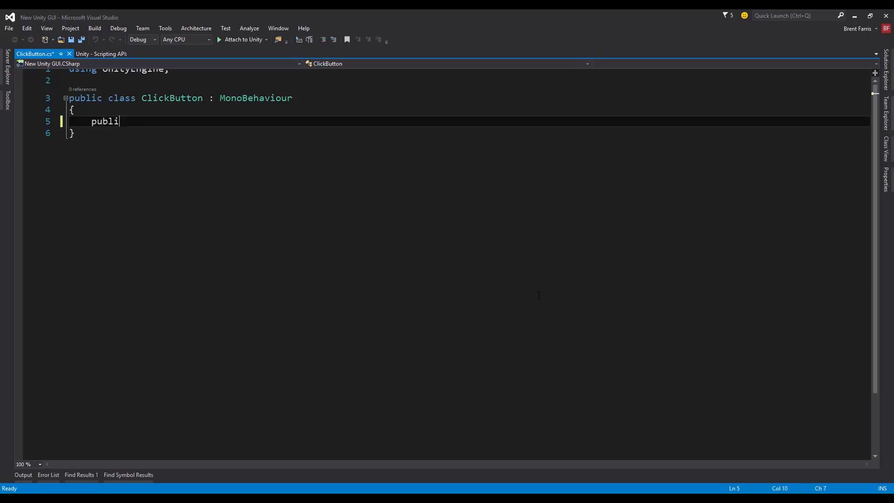
pyautogui.write('c void Cl')
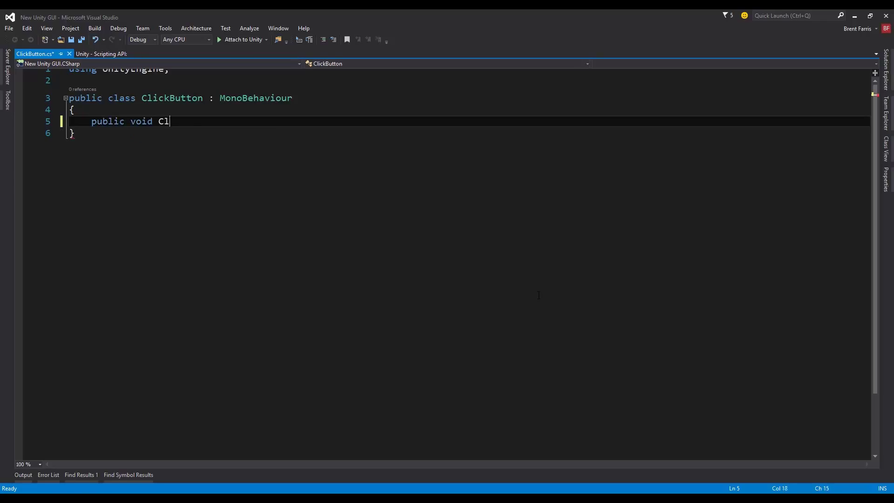
pyautogui.write('icked')
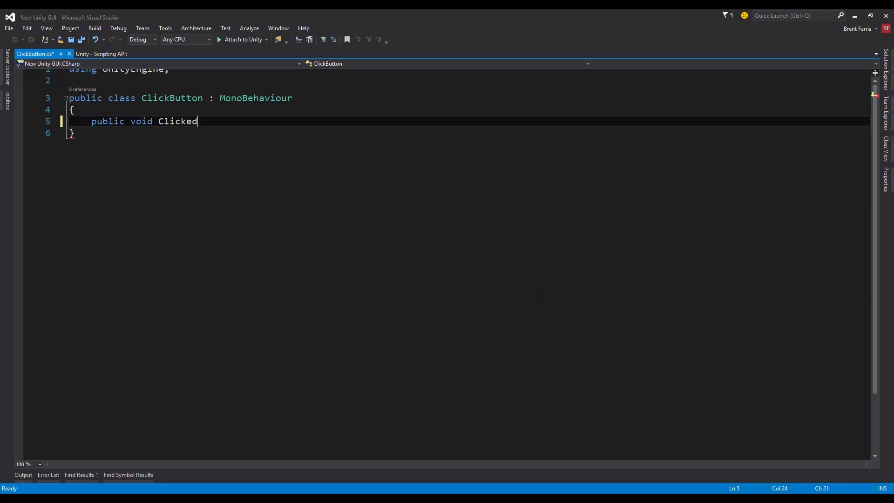
pyautogui.write('()')
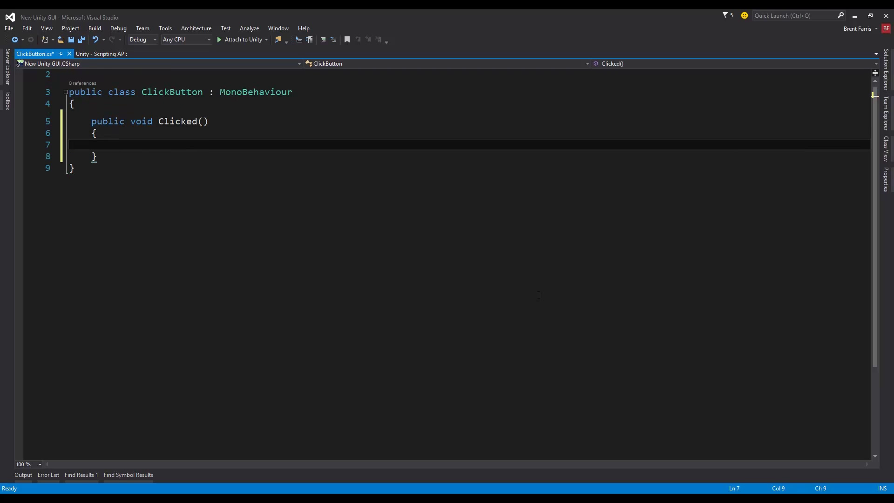
pyautogui.write('Debug.log("");')
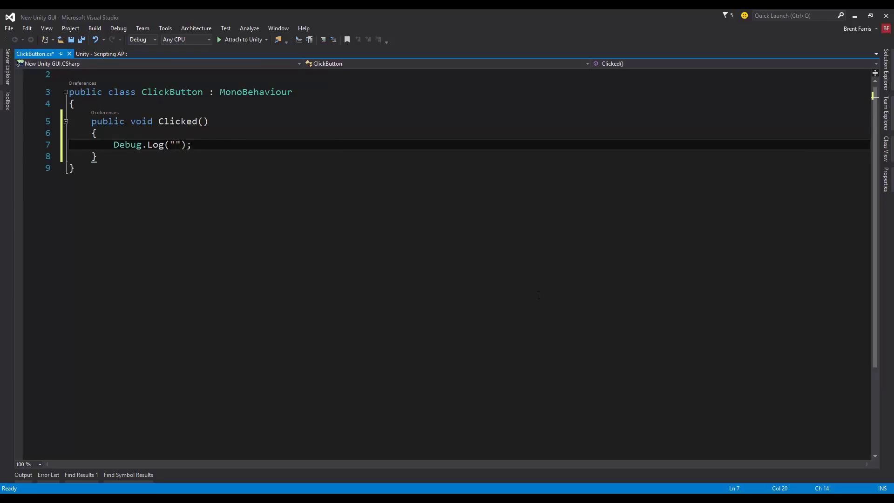
pyautogui.write('You have clicked')
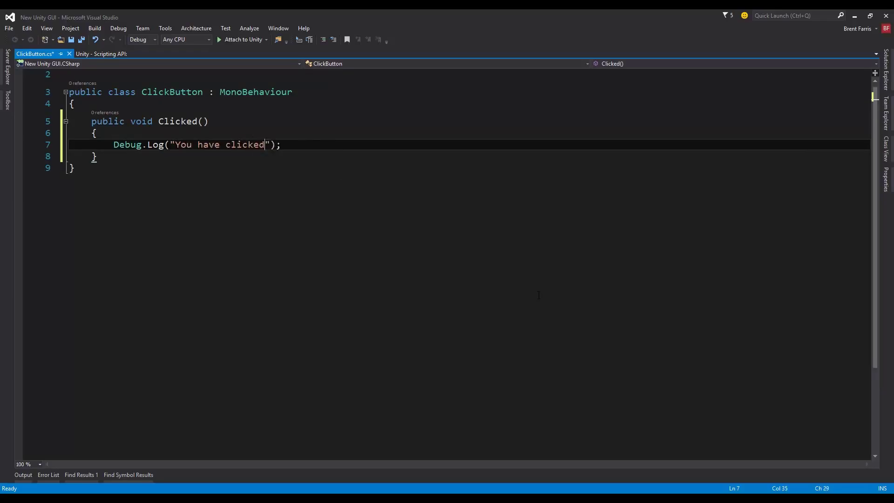
pyautogui.write('the button!')
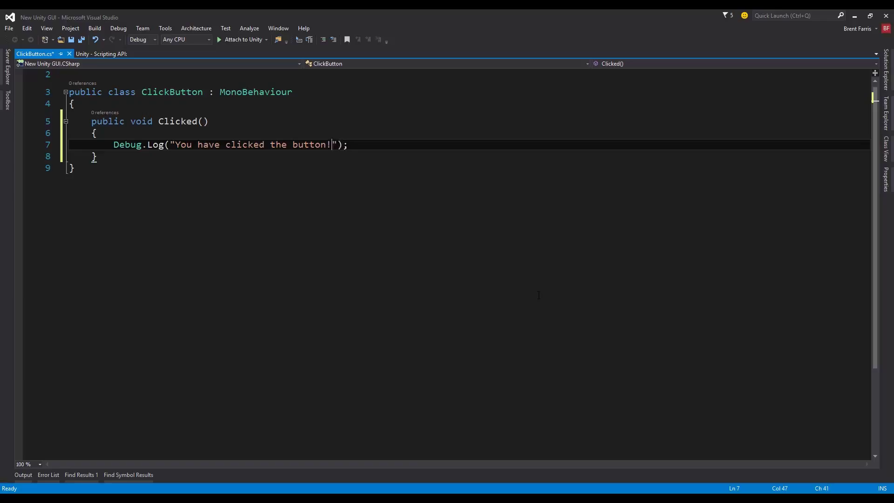
pyautogui.write('!!')
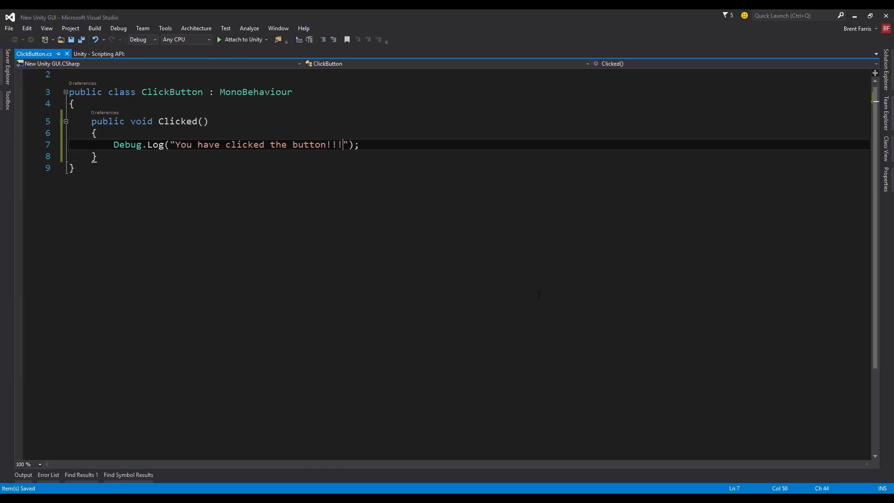
# Check the Debug.Log statement, save the script and return to Unity.
pyautogui.click(139, 53)
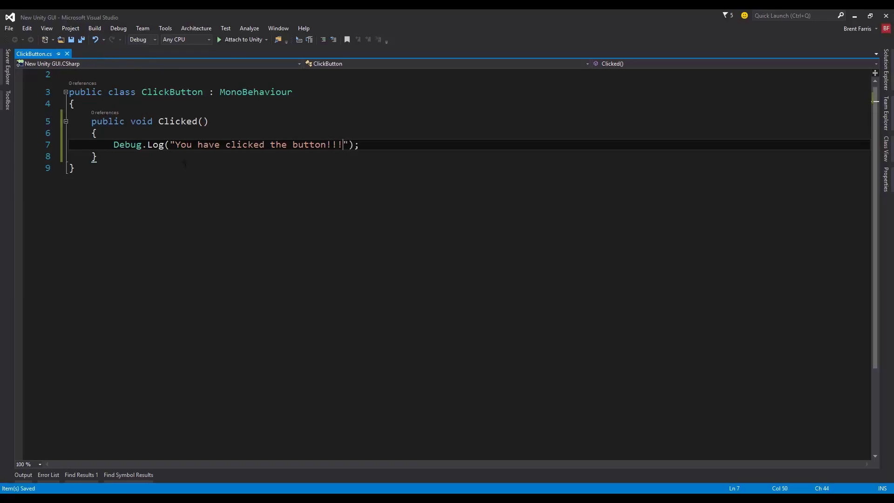
pyautogui.doubleClick(177, 121)
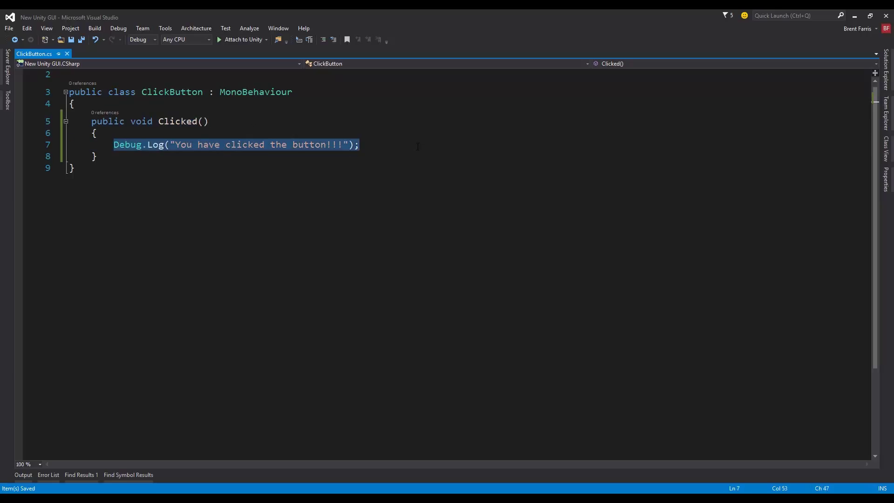
pyautogui.click(417, 144)
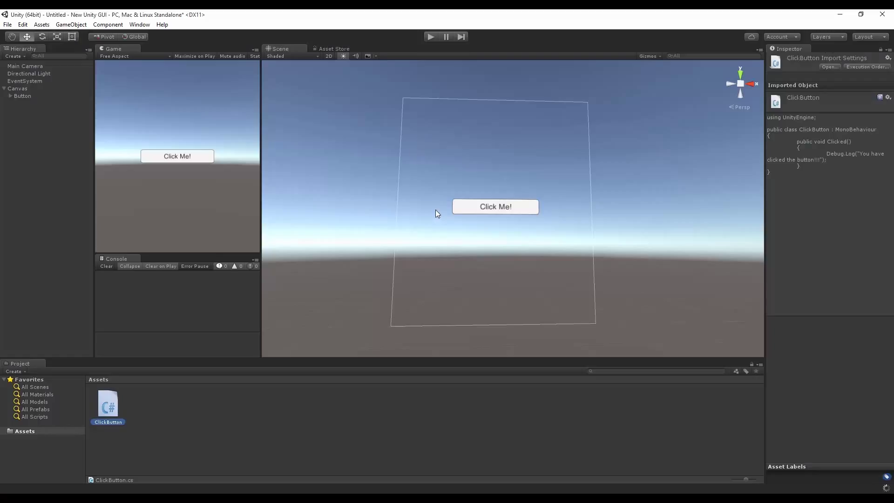
# Select the Canvas object in the Hierarchy to attach ClickButton to it.
pyautogui.click(17, 89)
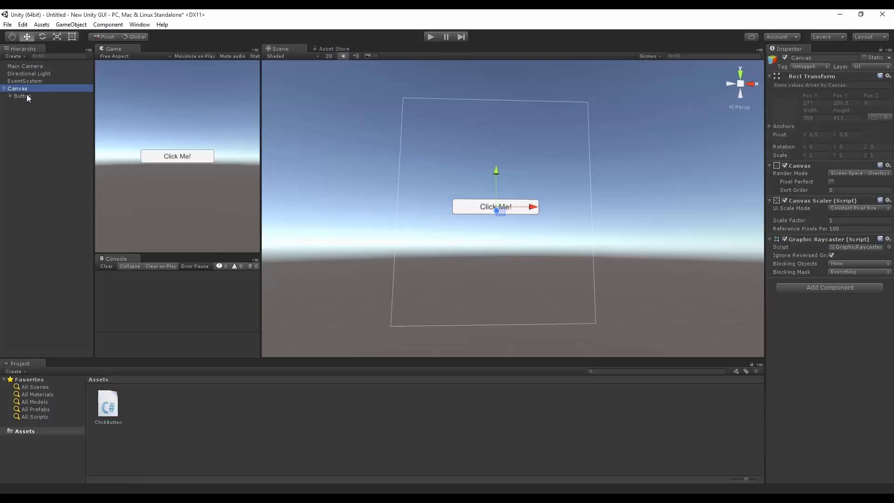
pyautogui.moveTo(54, 160)
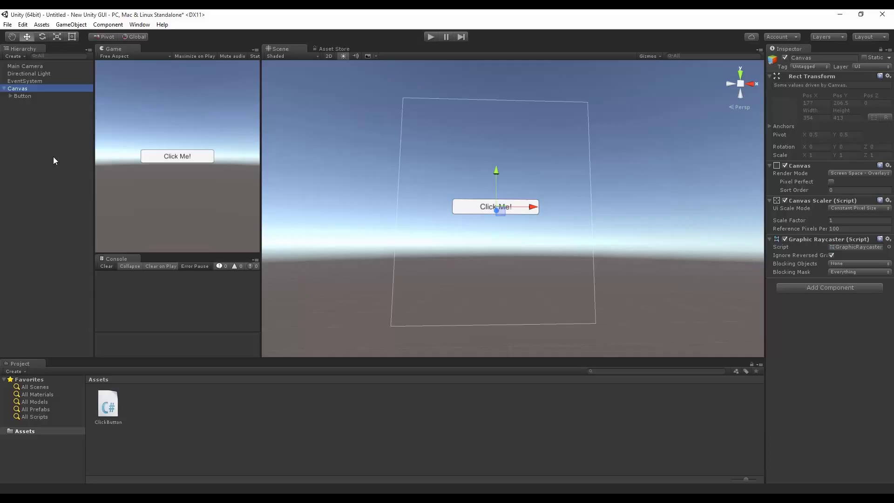
pyautogui.moveTo(57, 160)
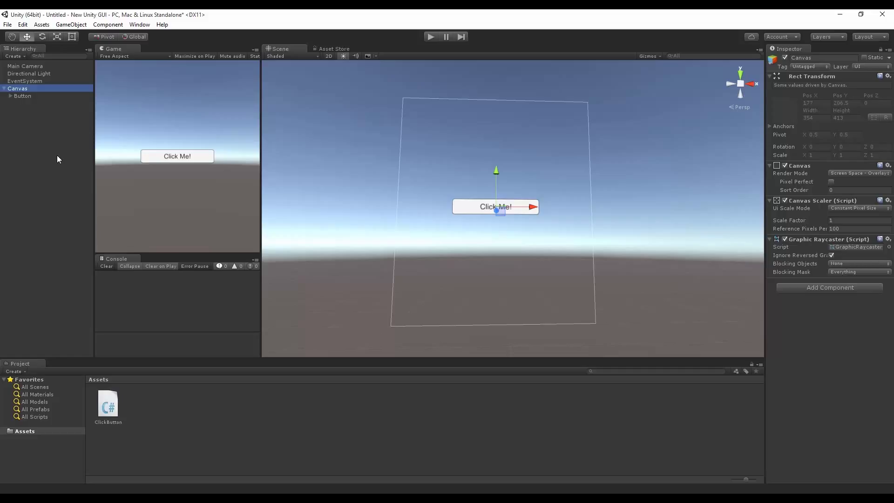
pyautogui.moveTo(50, 418)
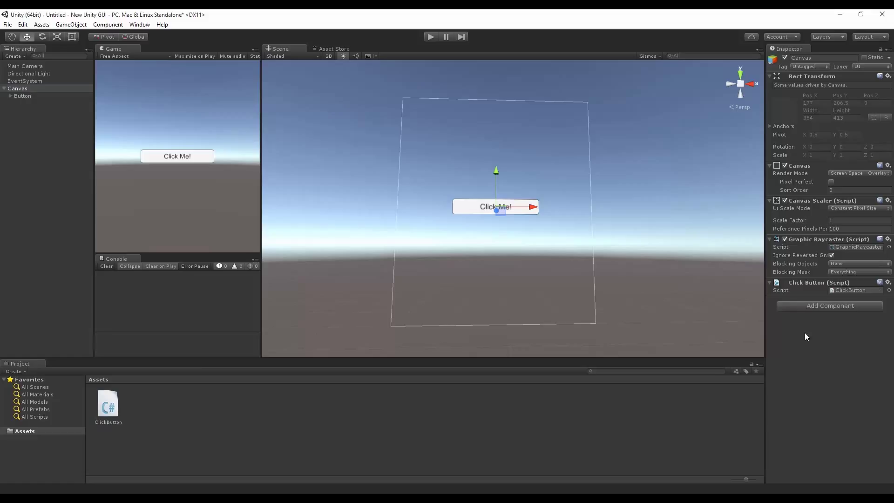
pyautogui.moveTo(96, 491)
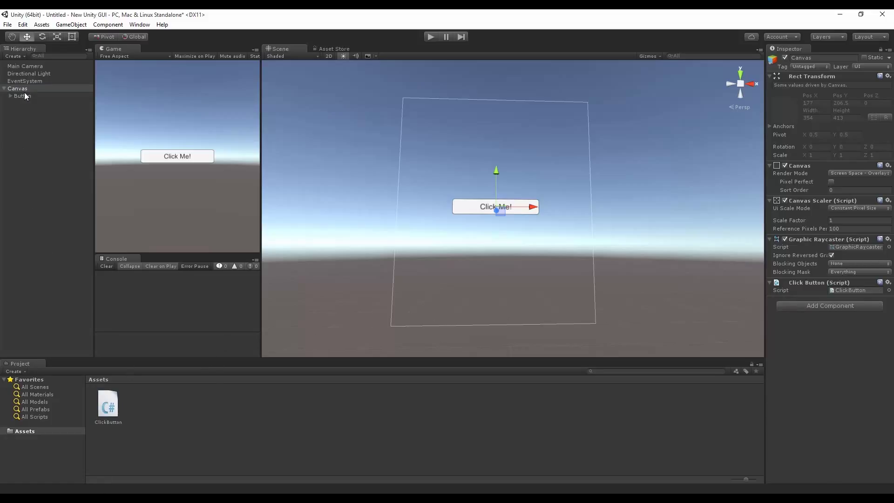
# On the Button, add and remove On Click () entries until one empty entry remains.
pyautogui.click(22, 96)
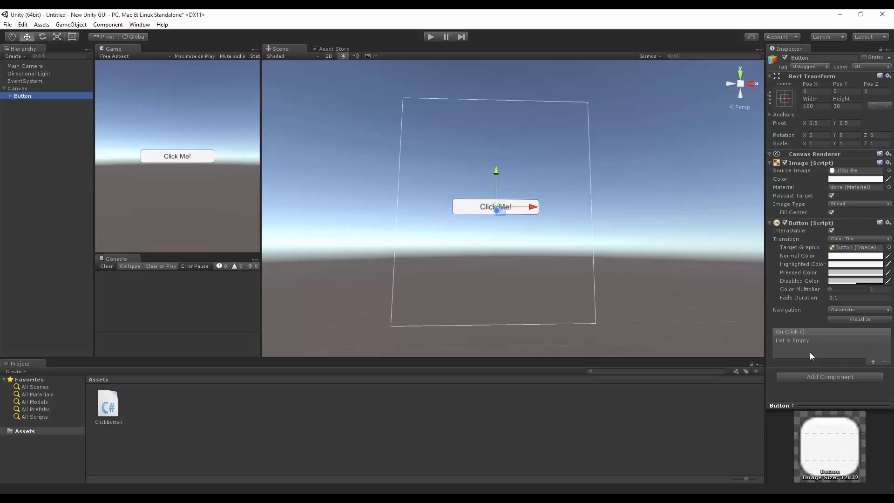
pyautogui.moveTo(804, 341)
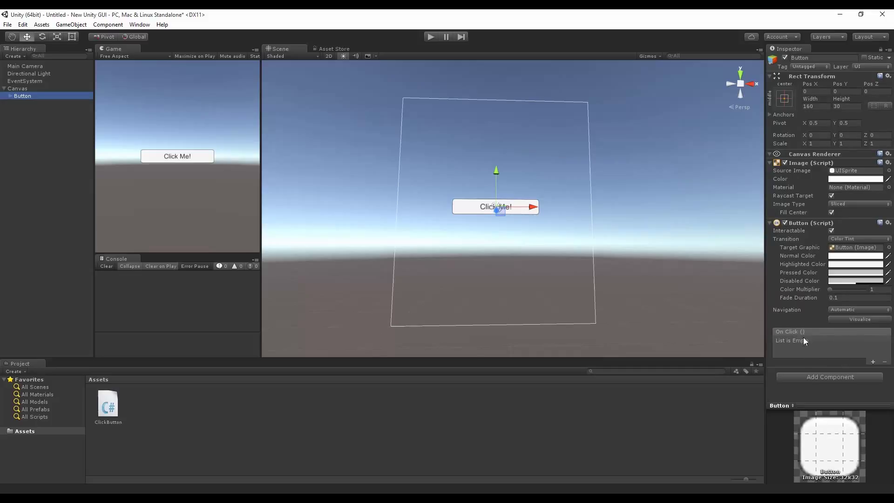
pyautogui.click(872, 361)
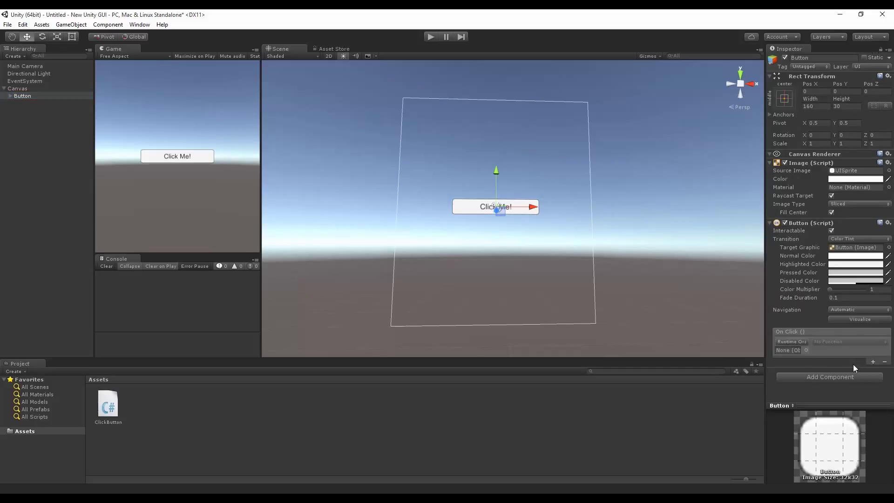
pyautogui.click(830, 350)
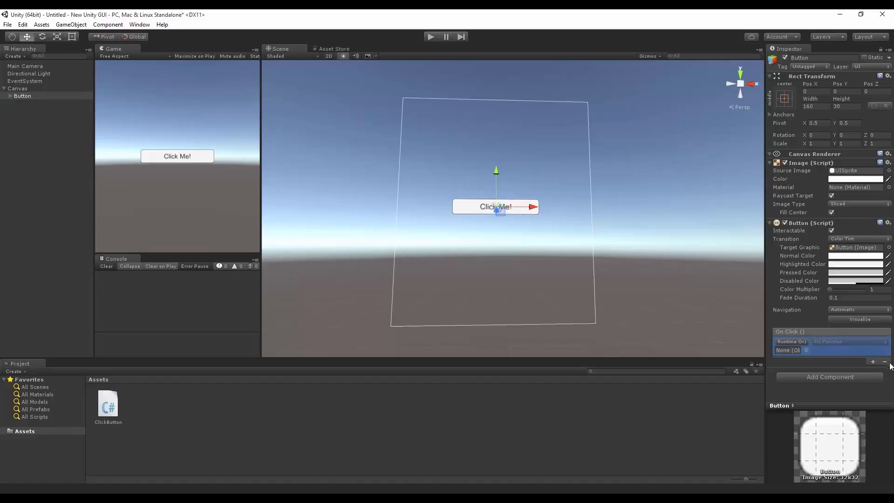
pyautogui.click(883, 362)
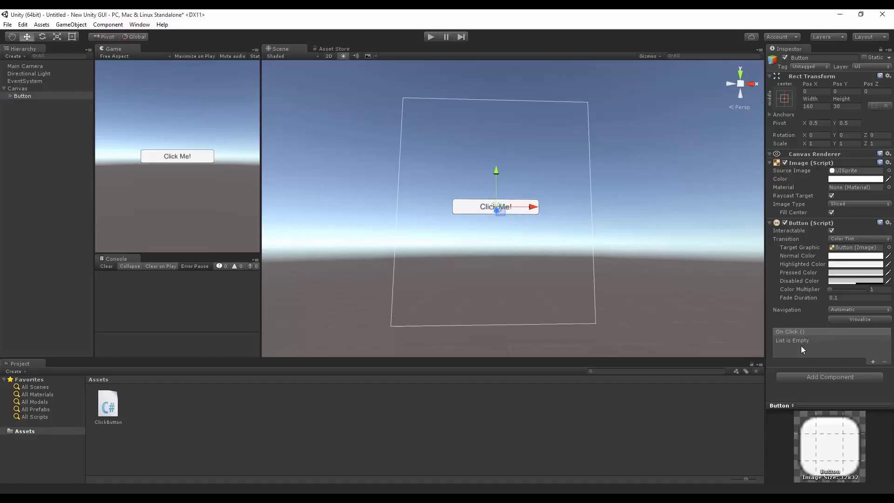
pyautogui.click(873, 362)
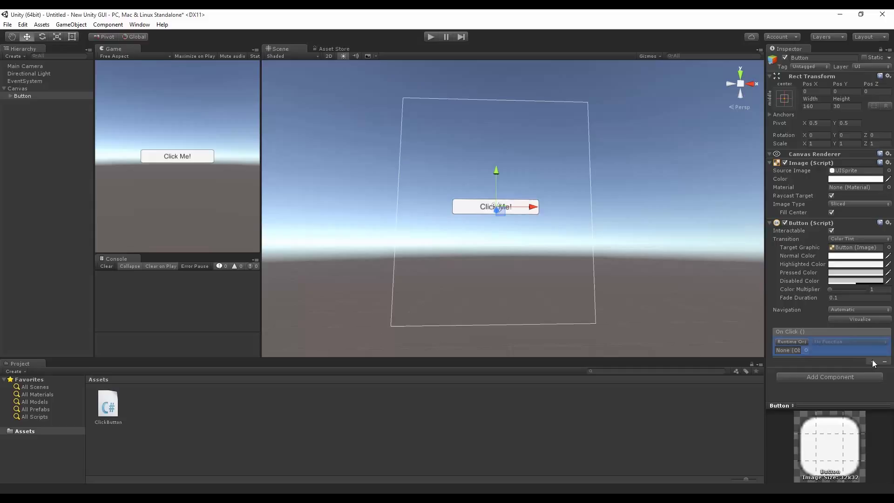
pyautogui.click(883, 363)
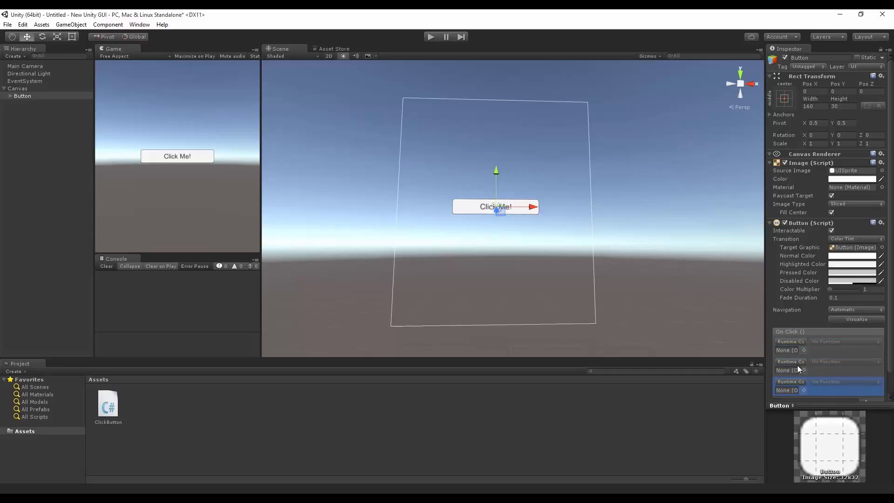
pyautogui.scroll(-3)
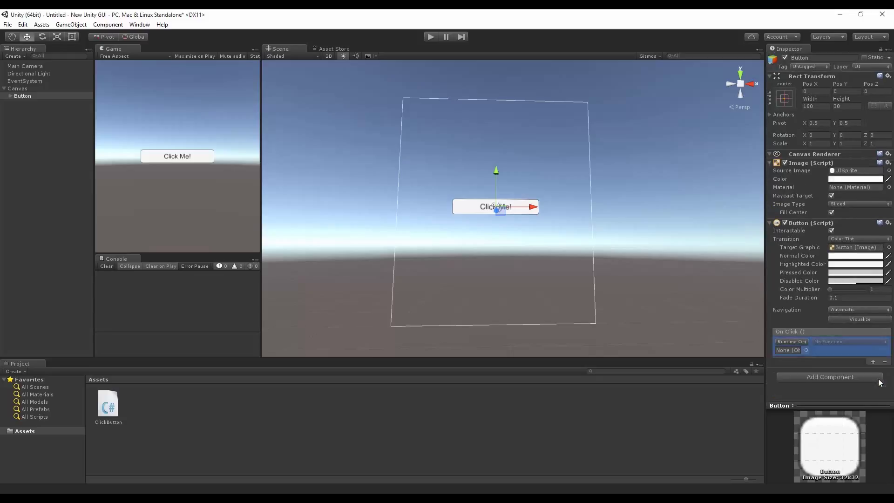
pyautogui.moveTo(802, 368)
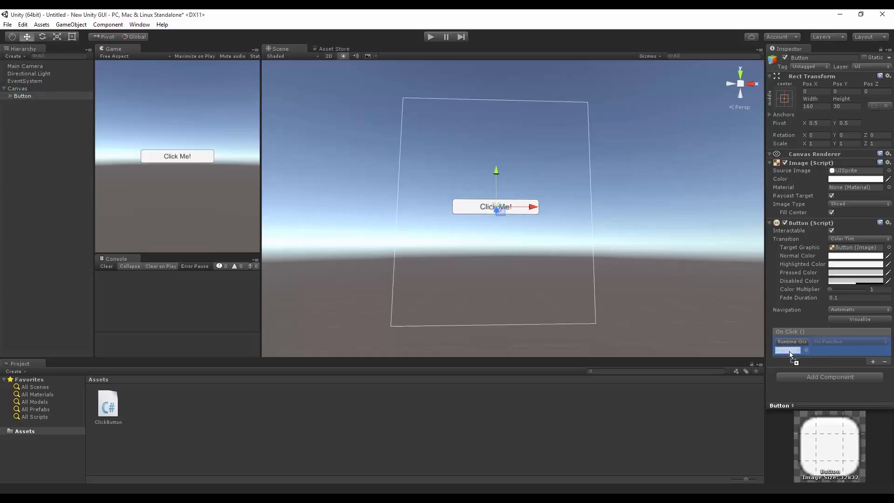
# Assign Canvas as the On Click target and open the function list.
pyautogui.click(849, 341)
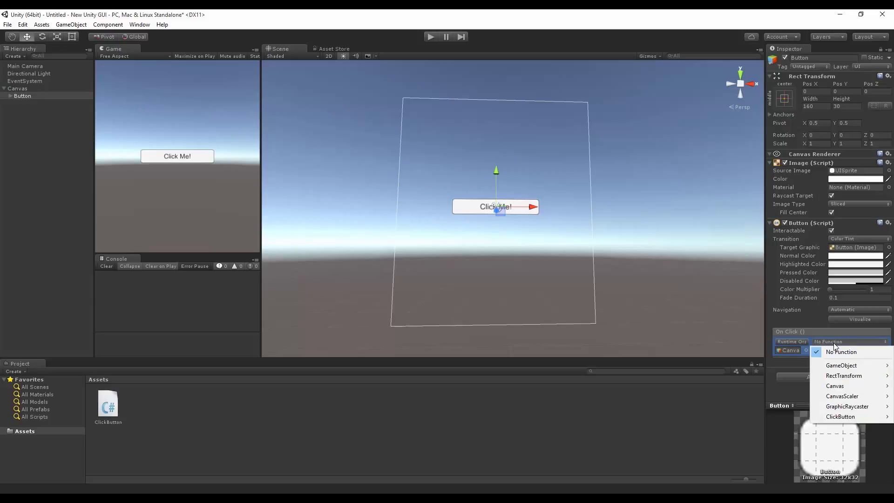
pyautogui.moveTo(814, 383)
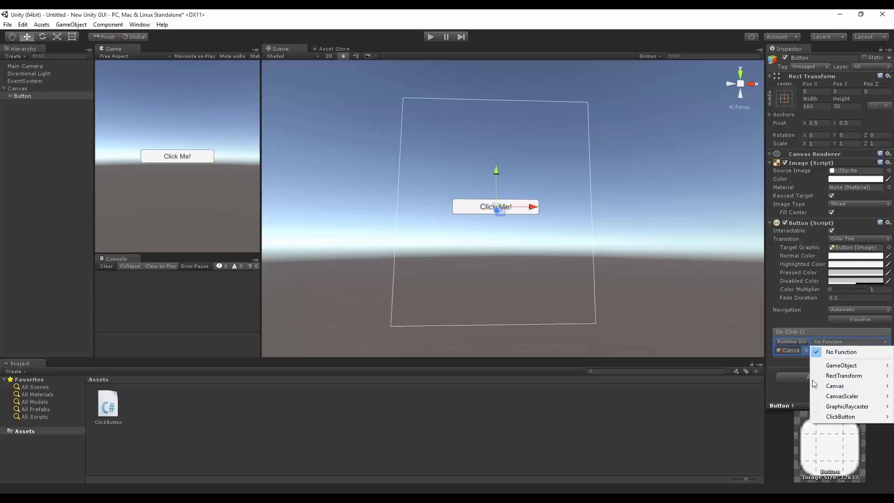
pyautogui.moveTo(841, 365)
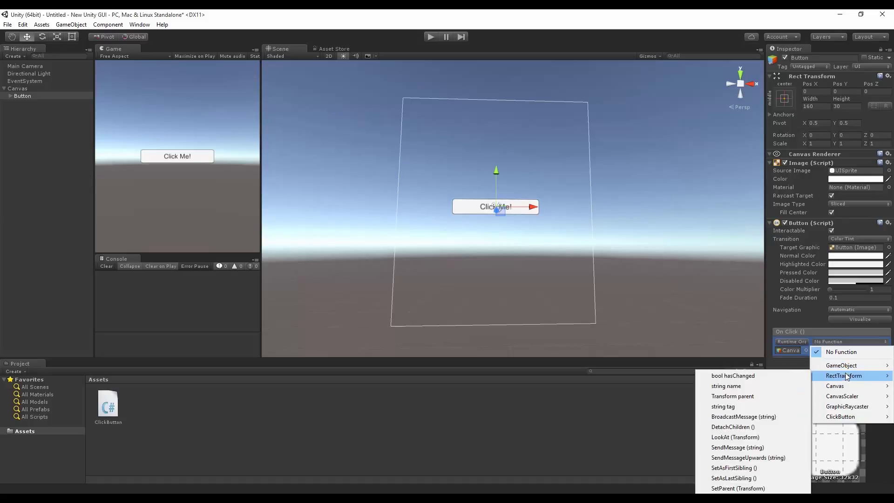
pyautogui.moveTo(844, 381)
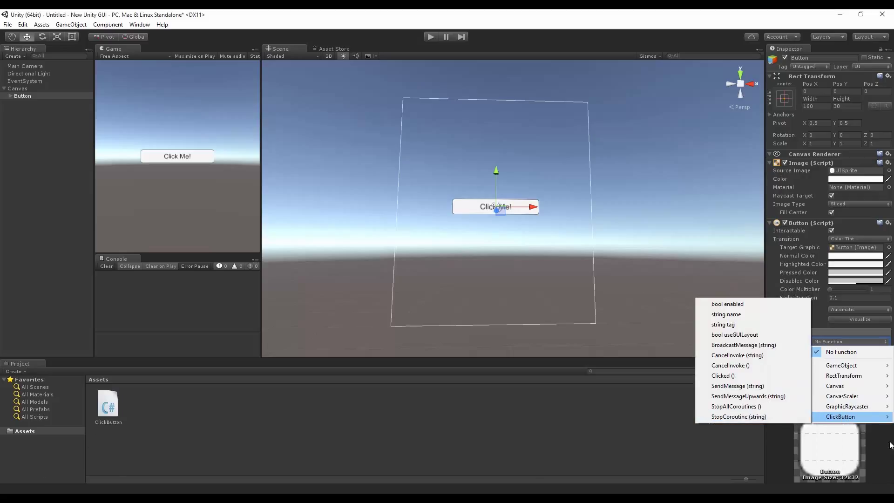
pyautogui.moveTo(835, 417)
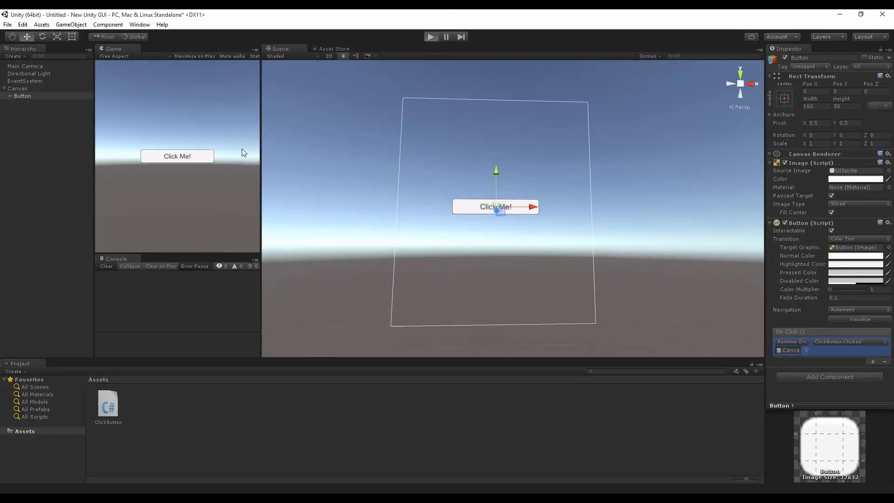
# Enter Play mode and click Click Me! twice to log the message.
pyautogui.click(431, 36)
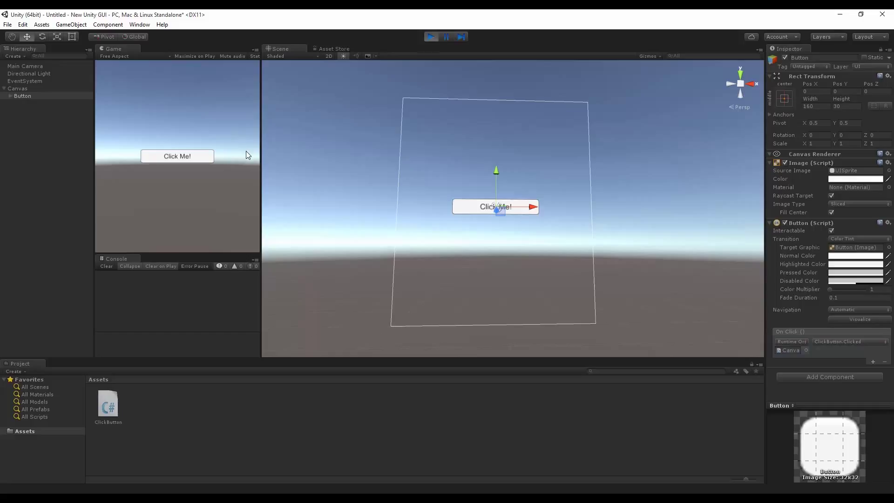
pyautogui.moveTo(203, 164)
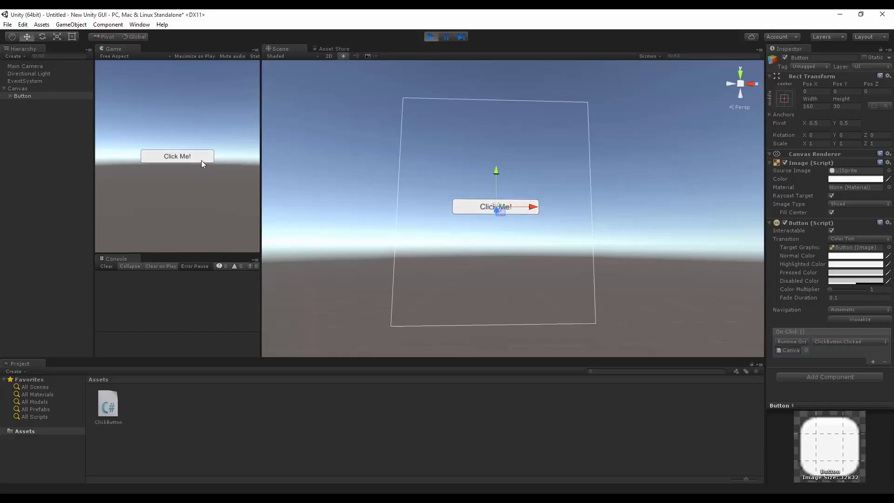
pyautogui.click(177, 155)
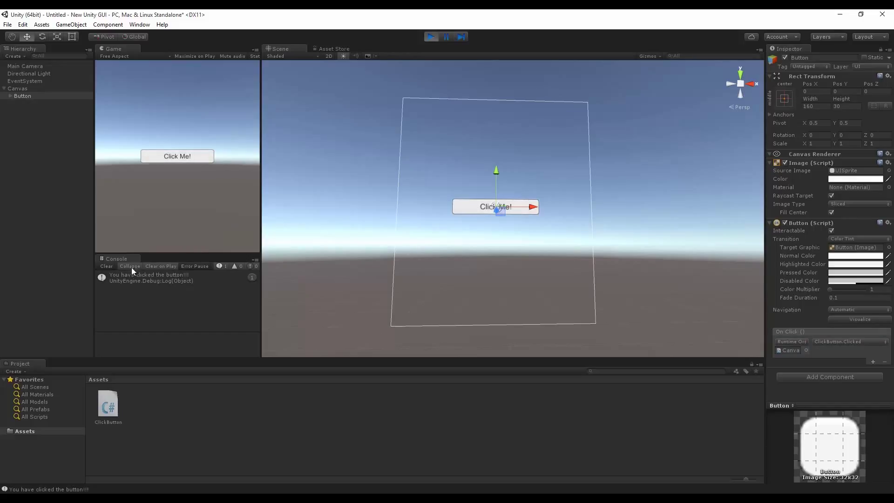
pyautogui.click(176, 155)
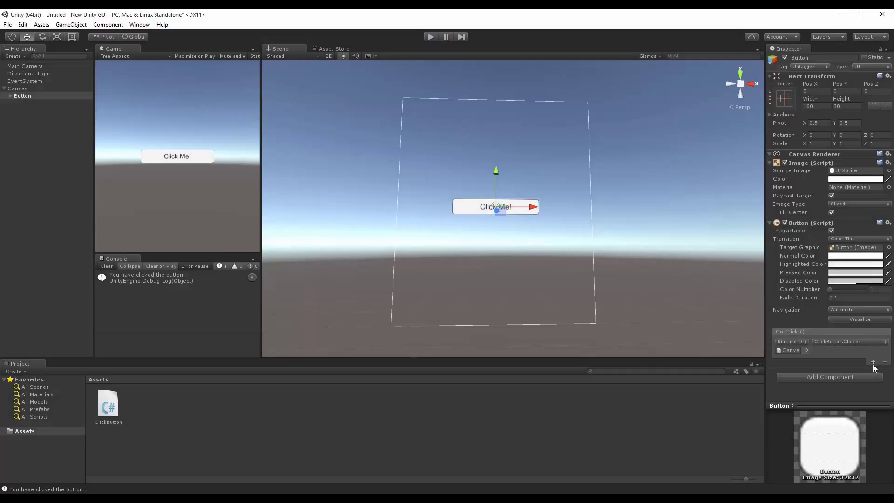
# Add a second On Click entry copying Canvas and ClickButton.Clicked.
pyautogui.click(872, 362)
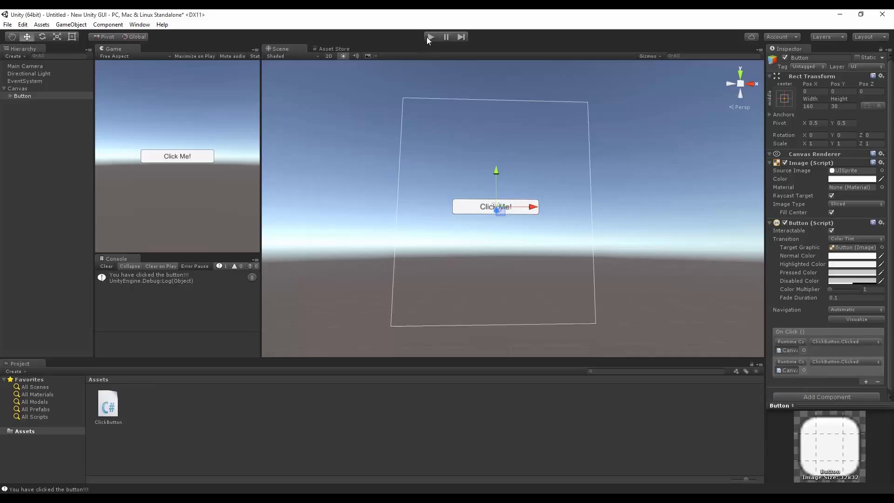
# Play the scene again and click Click Me! to add more Console logs.
pyautogui.click(430, 36)
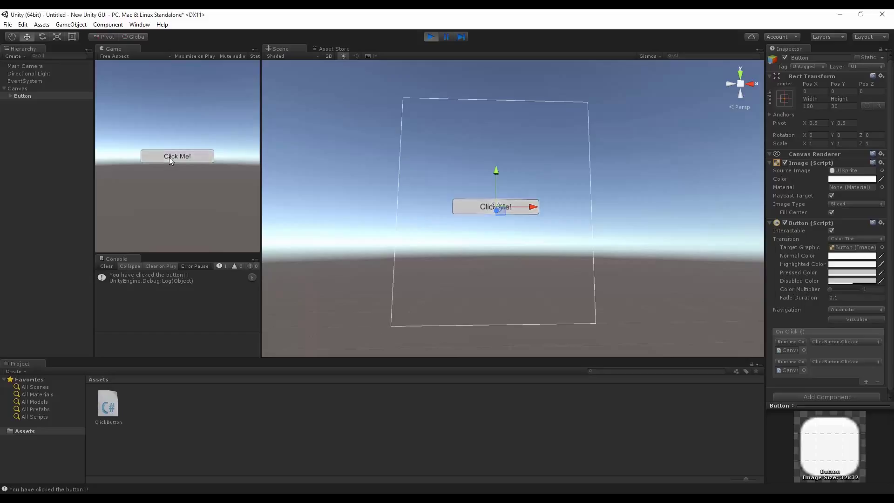
pyautogui.click(177, 155)
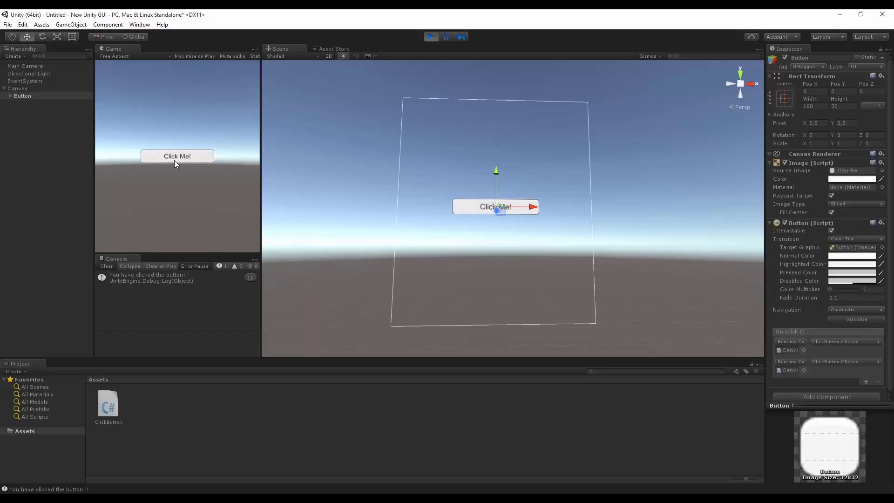
pyautogui.moveTo(195, 134)
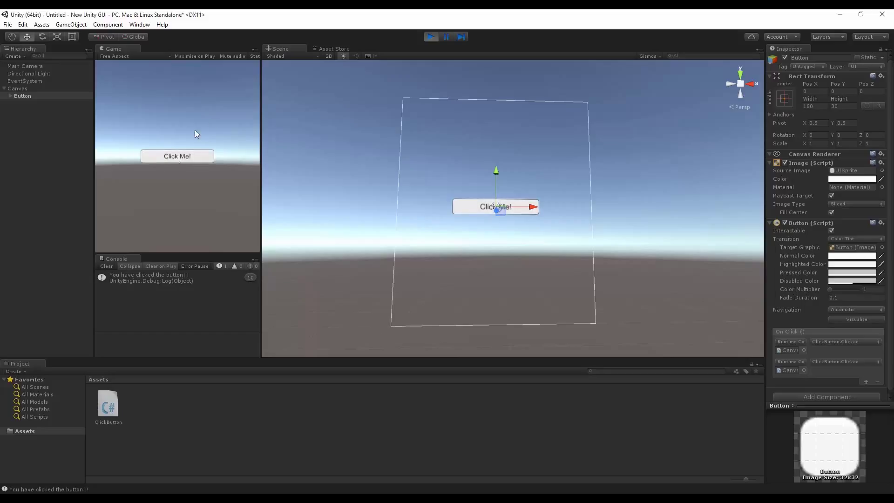
pyautogui.moveTo(838, 330)
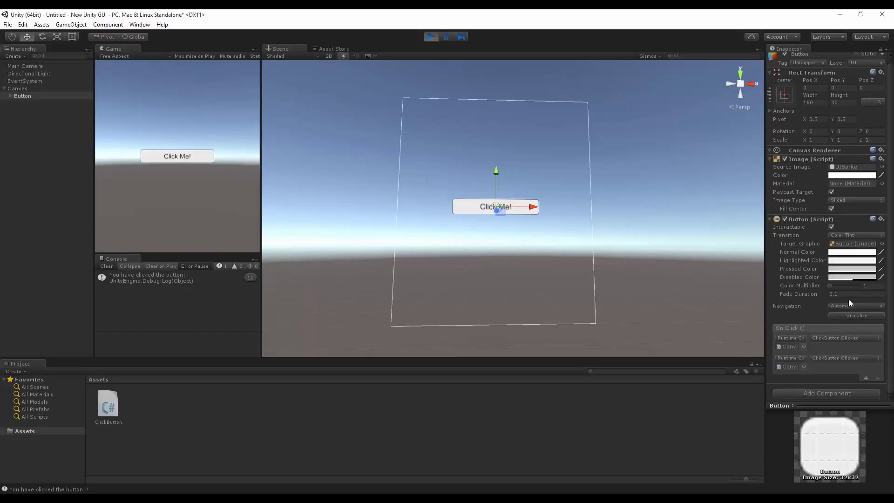
pyautogui.moveTo(831, 315)
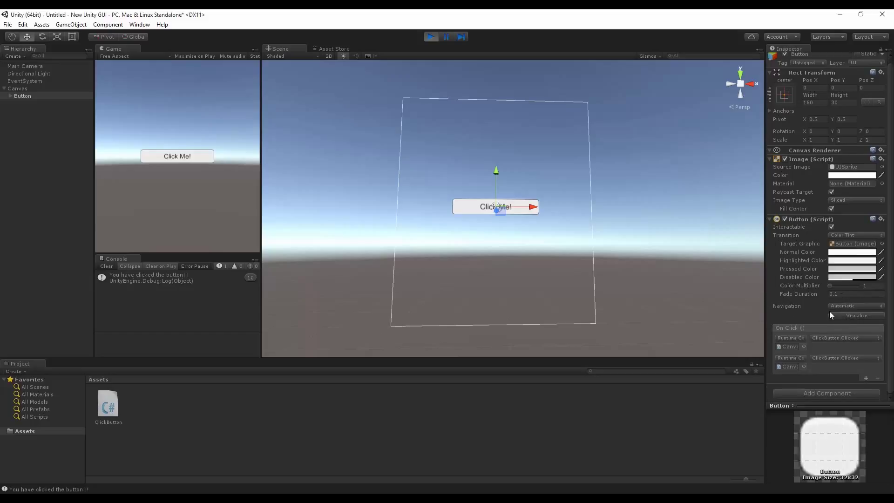